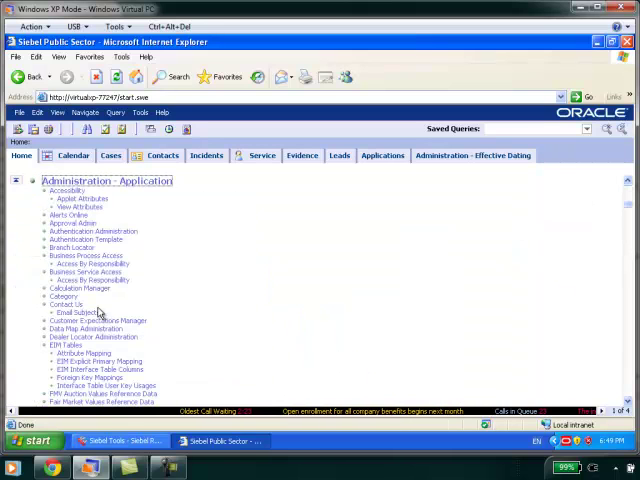
Step: Query System Preferences for names matching *effect* to find the effective dating preferences
scroll("down", 3)
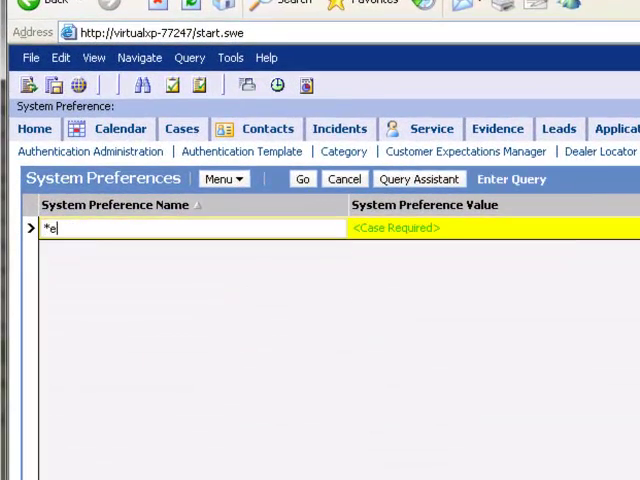
type("ffect")
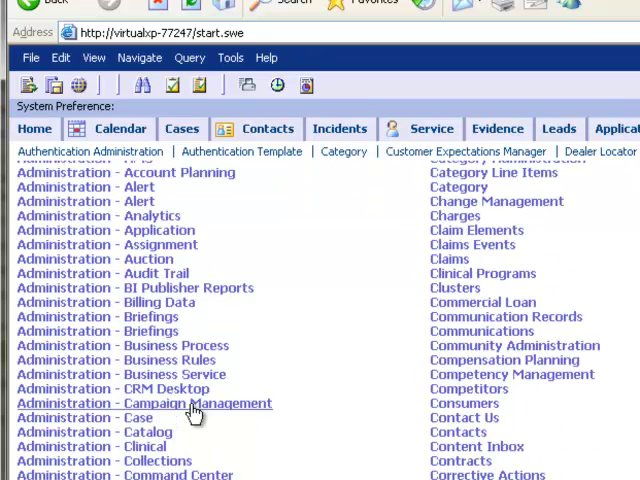
Step: Reach Administration - Effective Dating in the Site Map, showing the Effective Dating, Child Buscomp and Field views
scroll("down", 3)
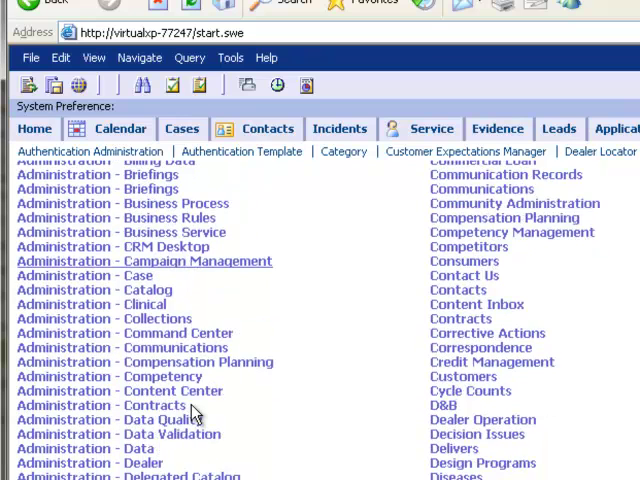
scroll("down", 3)
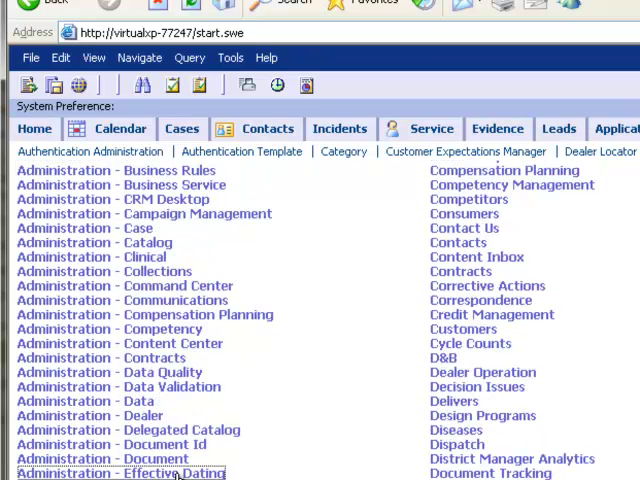
left_click(120, 472)
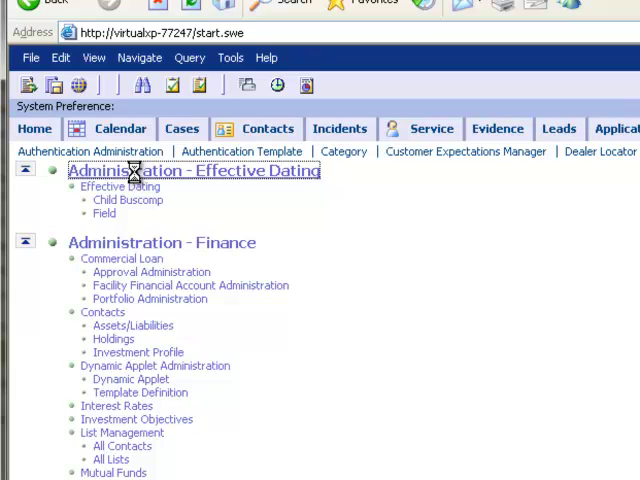
Step: Create a new Effective Dating record with Bus Comp Contact and its Last Name field
left_click(120, 188)
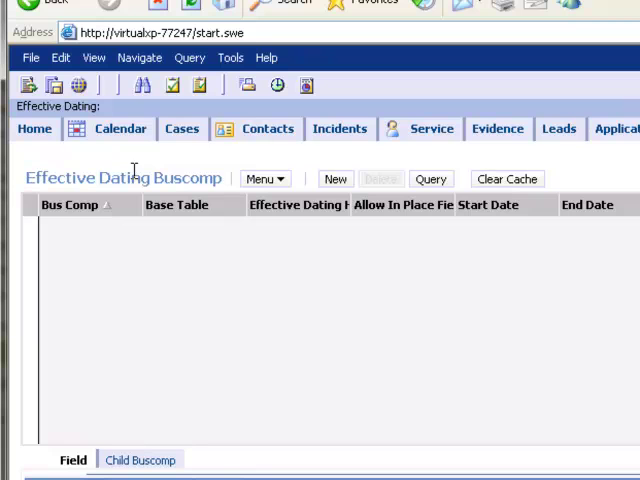
left_click(336, 180)
type("Service")
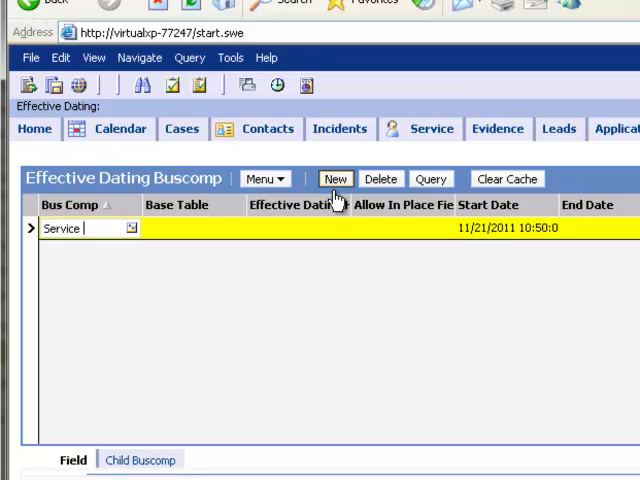
left_click(336, 180)
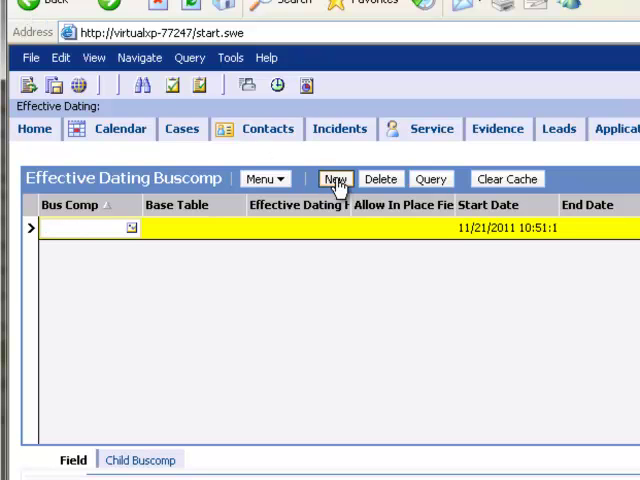
type("Conta")
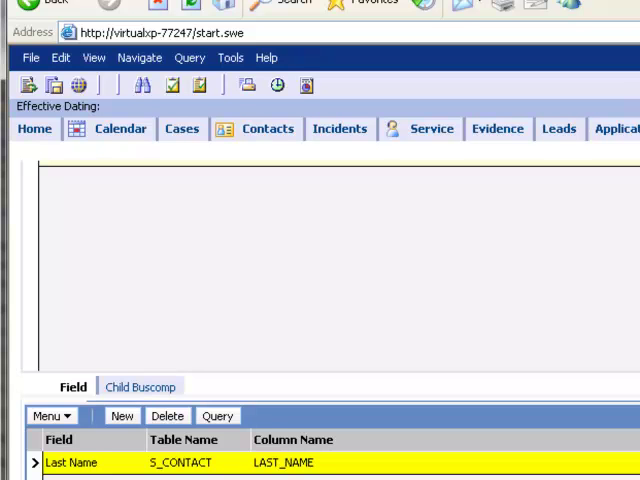
Step: Clear the effective dating cache with the Contact record selected so the setup takes effect
scroll("down", 3)
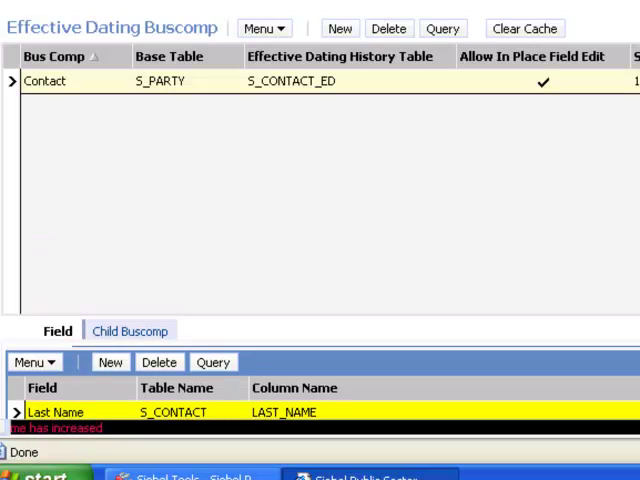
left_click(524, 28)
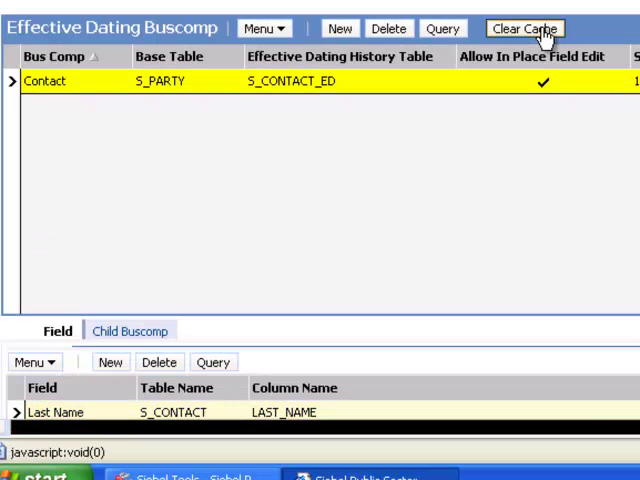
left_click(520, 28)
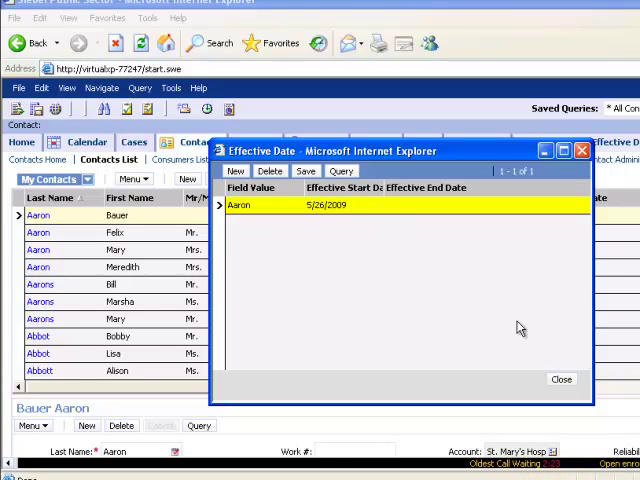
left_click(560, 380)
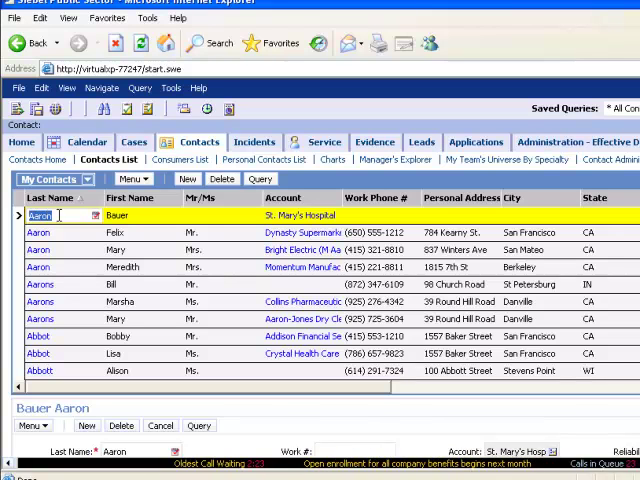
type("Smith")
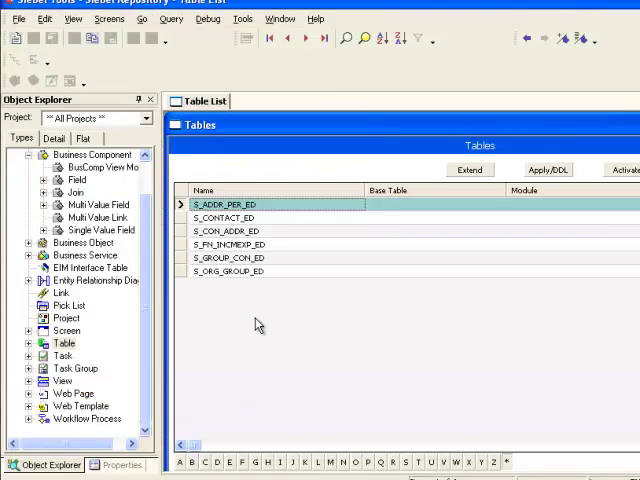
Step: Select the S_GROUP_CON_ED history table among the *_ED tables in Siebel Tools
left_click(230, 256)
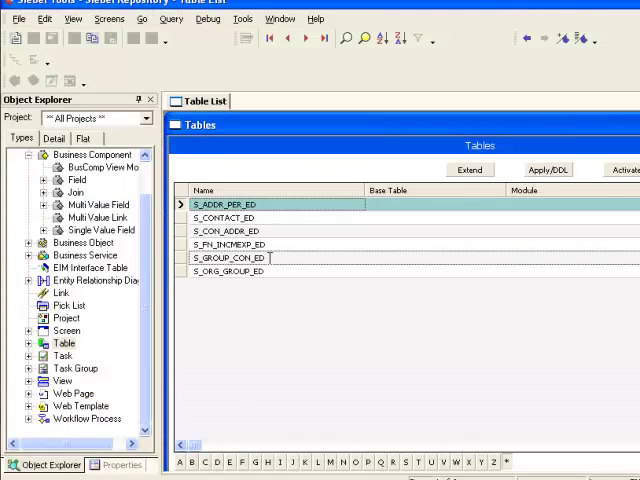